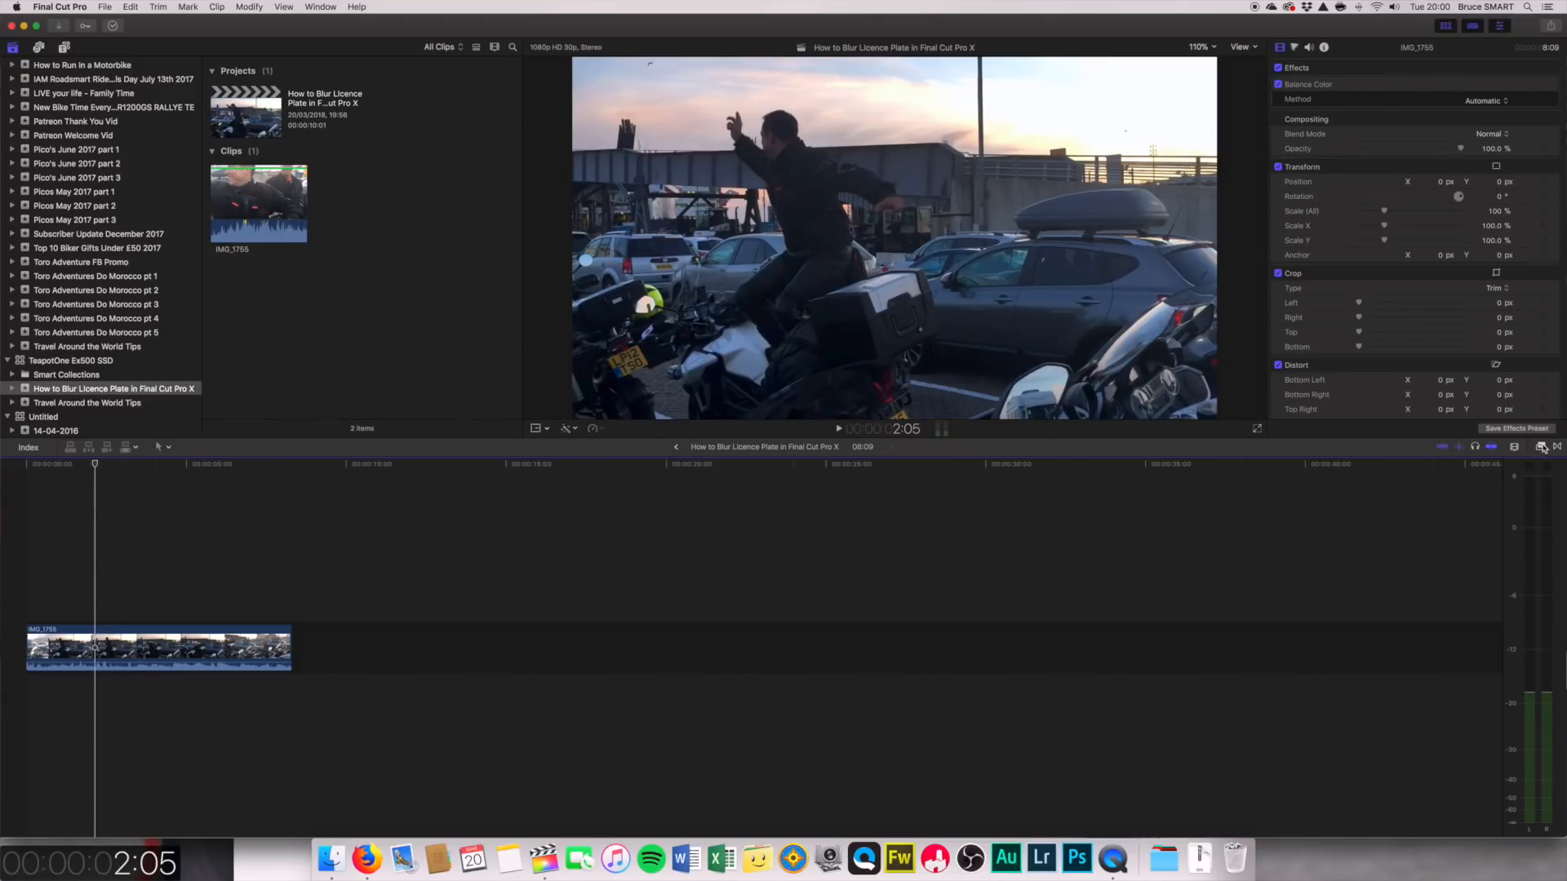
# Step: Show the Effects browser listing the installed video effects
pyautogui.click(1543, 448)
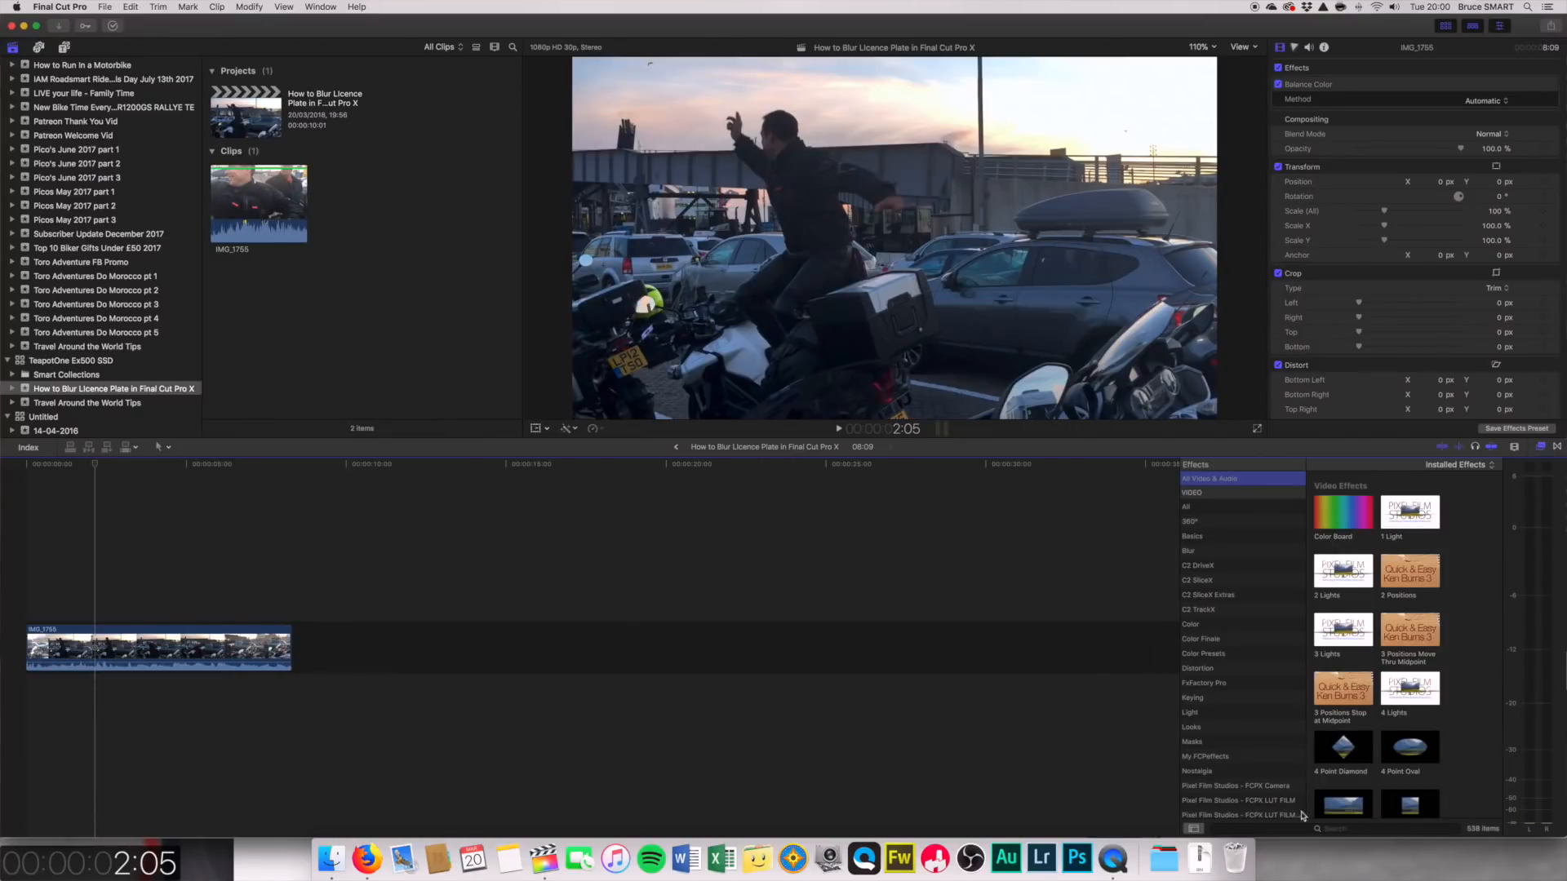
# Step: Search 'cen' and apply the Censor effect to the IMG_1755 motorbike clip
pyautogui.write('cen')
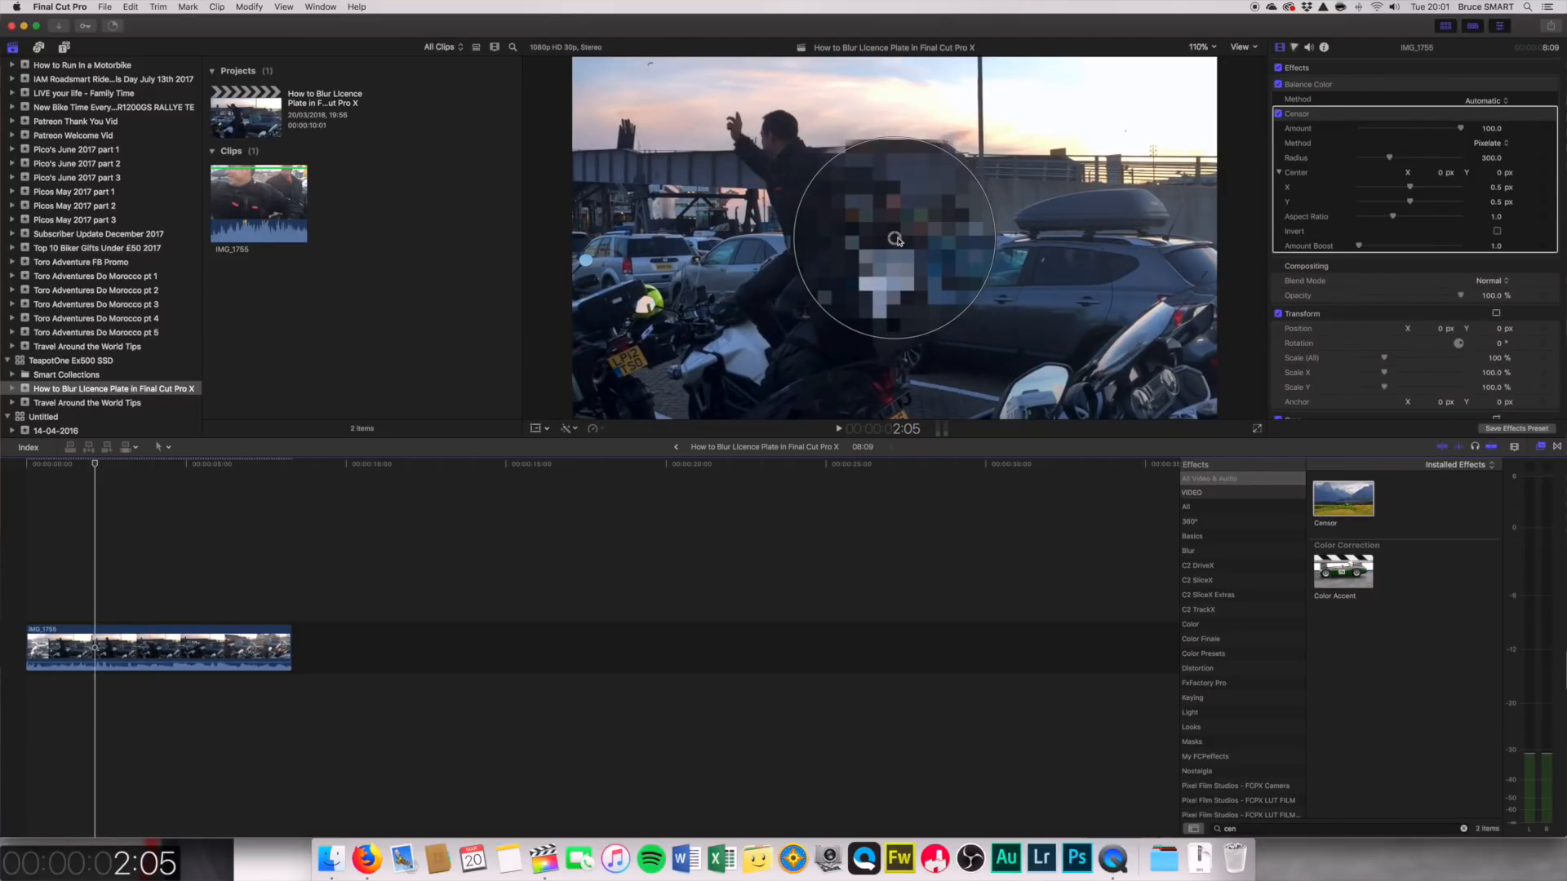
# Step: Position the Censor circle over the licence plate and shrink its radius to fit
pyautogui.moveTo(894, 240); pyautogui.dragTo(636, 362)
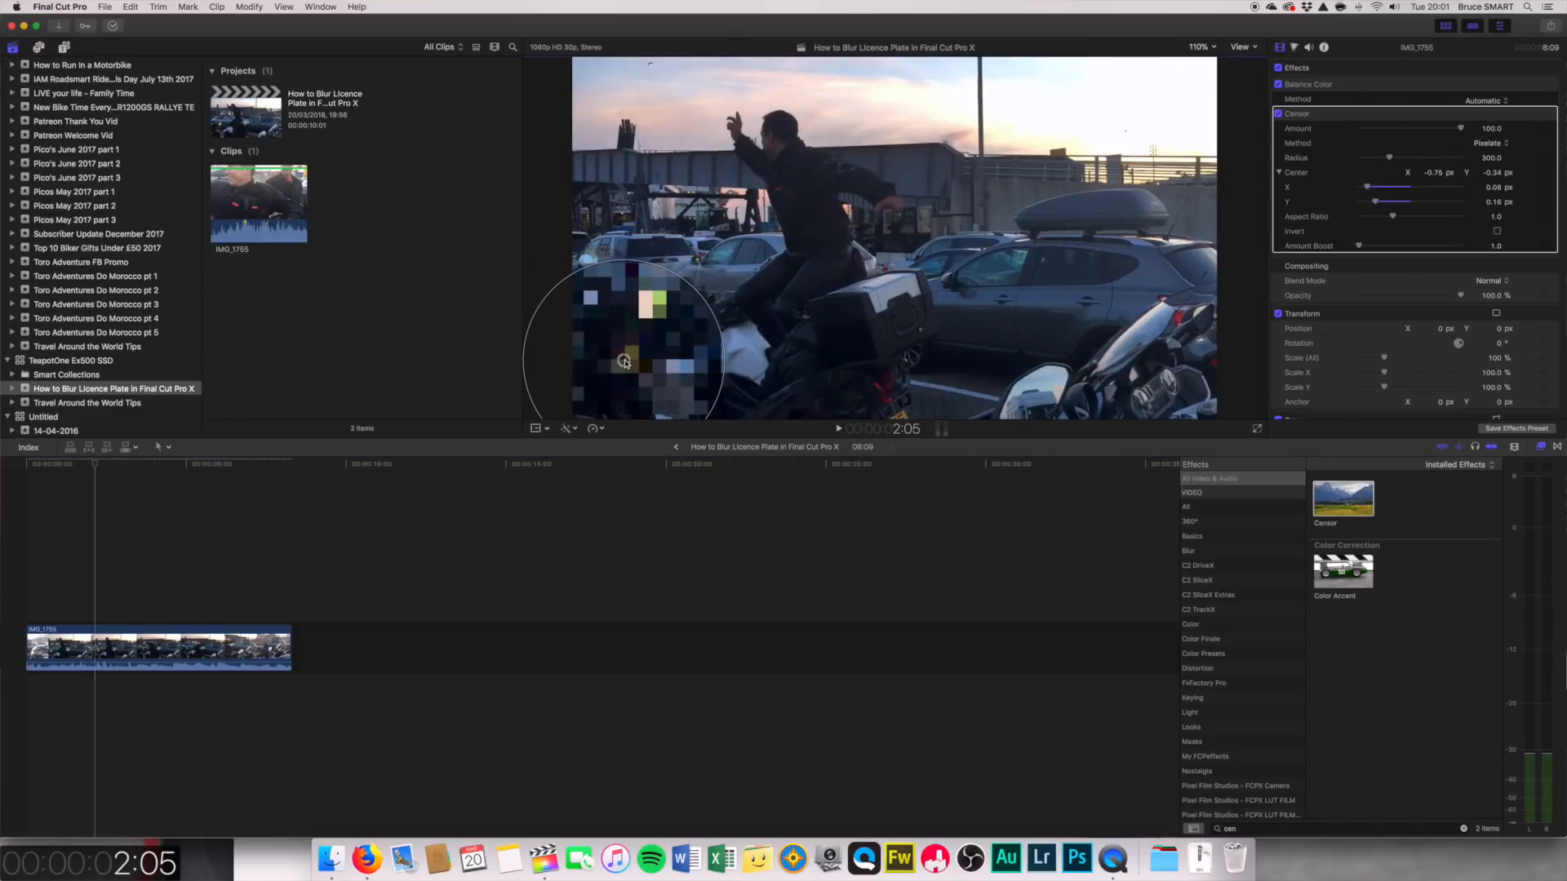
pyautogui.moveTo(713, 319)
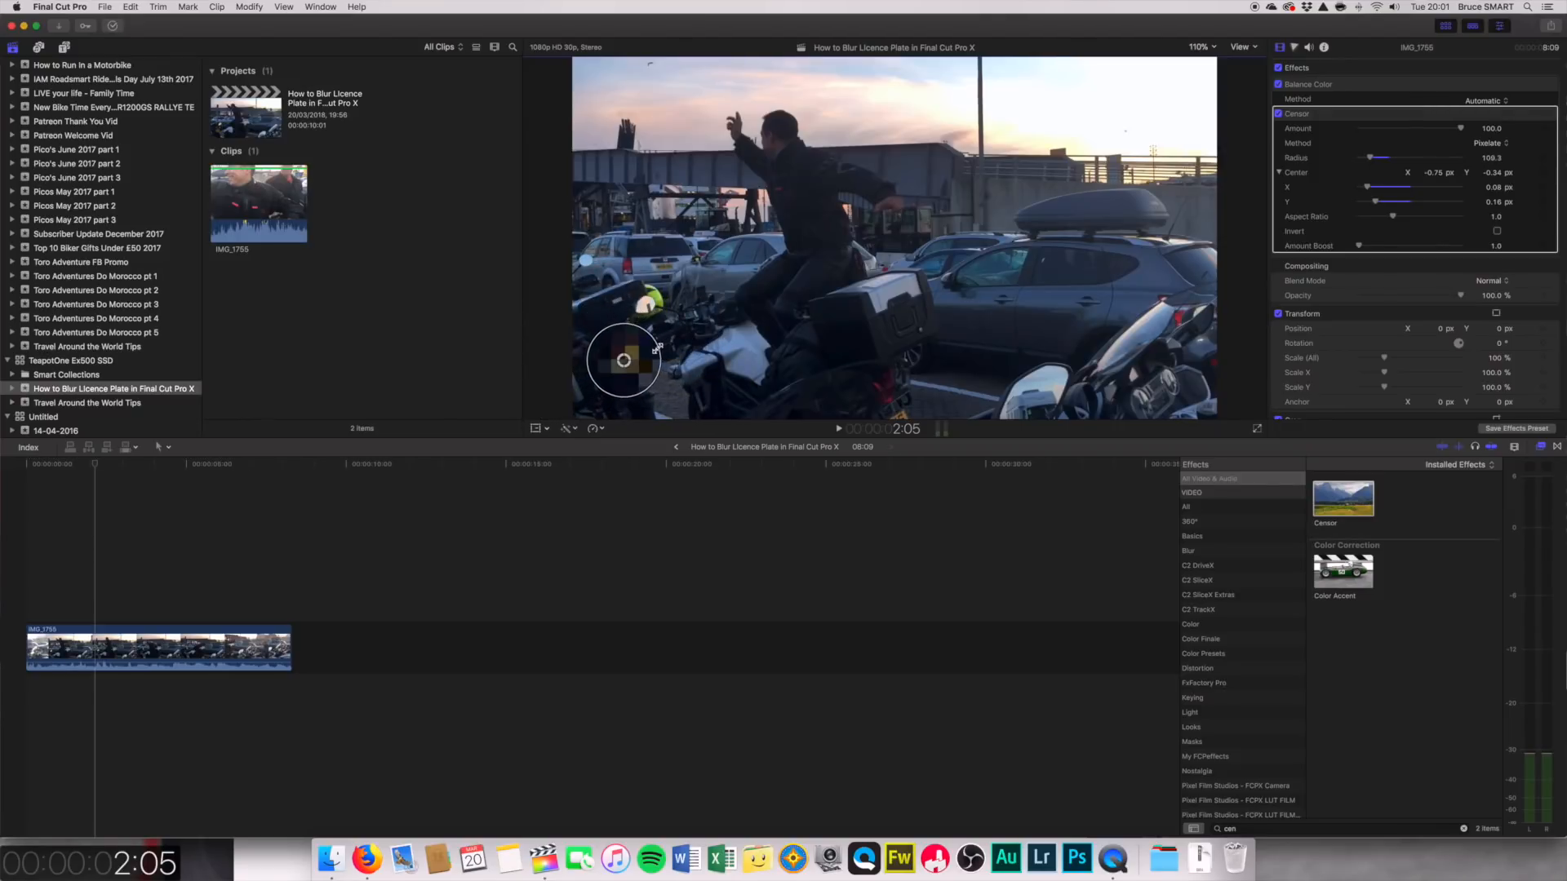
pyautogui.moveTo(625, 359); pyautogui.dragTo(626, 359)
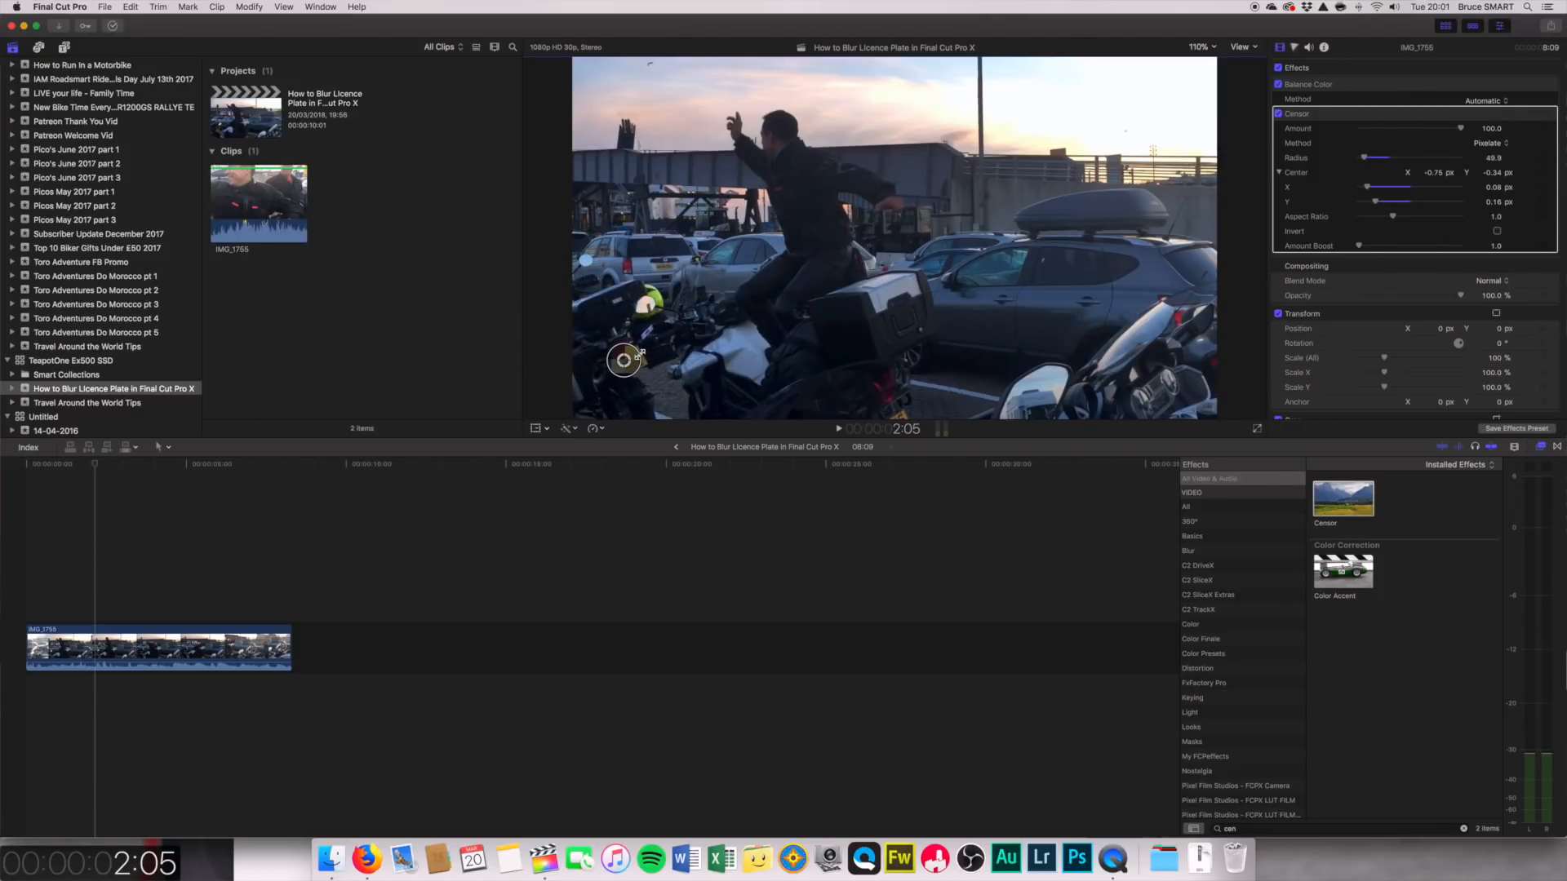